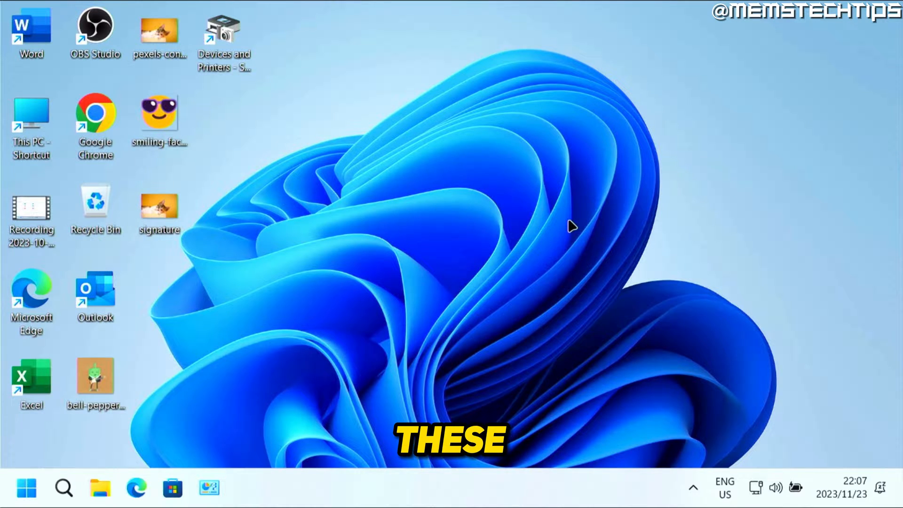
mouse_move(41, 304)
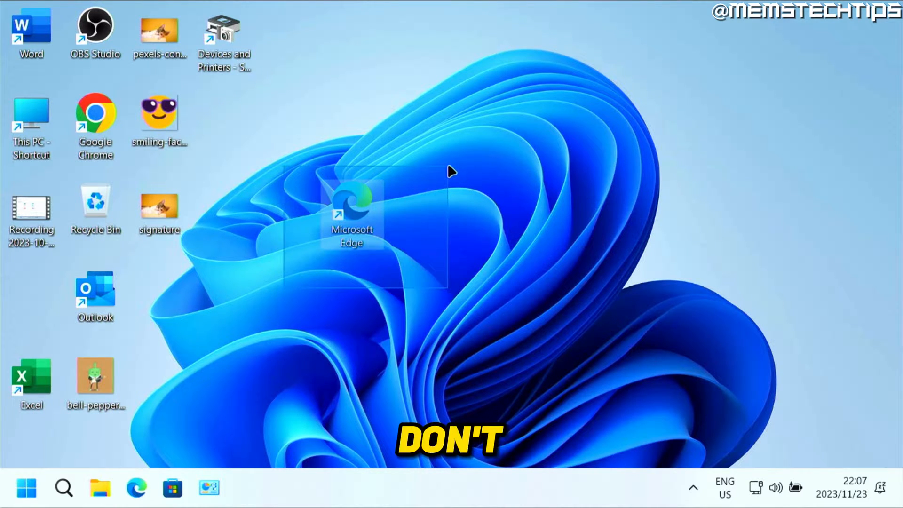
mouse_move(353, 316)
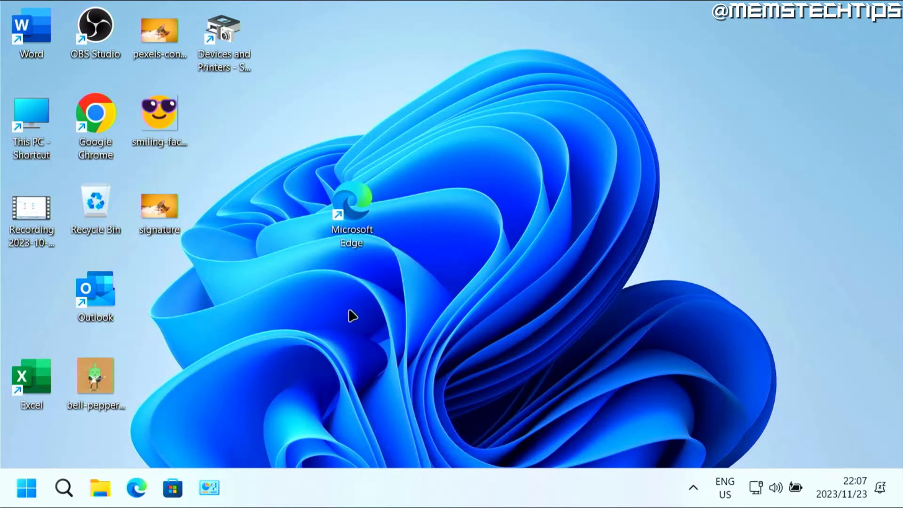
mouse_move(99, 488)
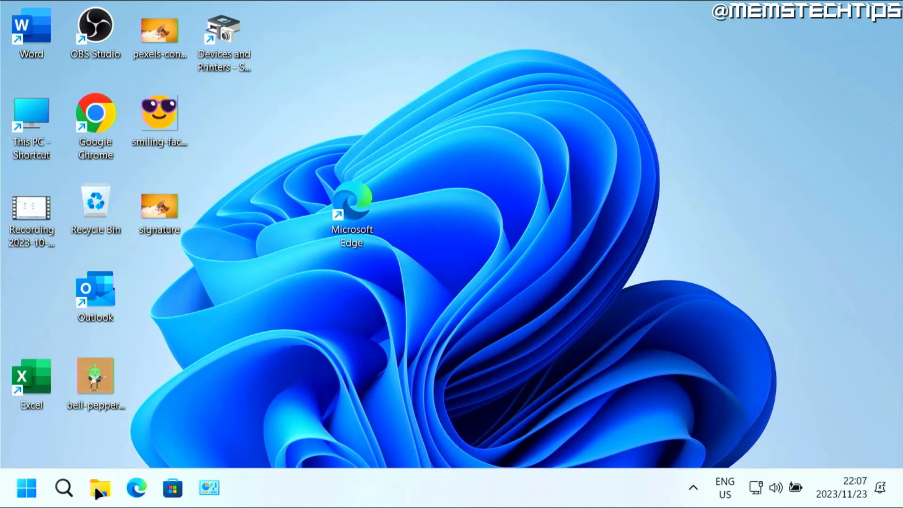
Browse from This PC into Windows 11 (C:) and the Program Files (x86) folder
left_click(99, 488)
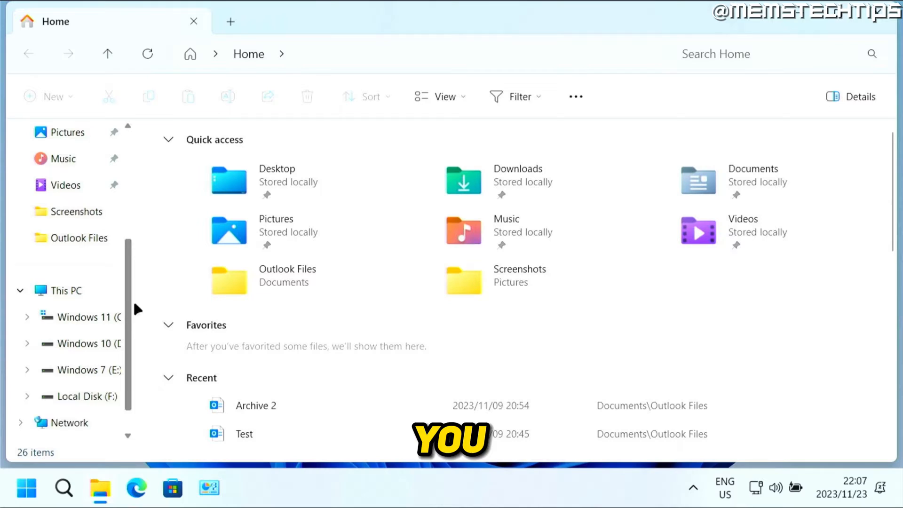
left_click(65, 263)
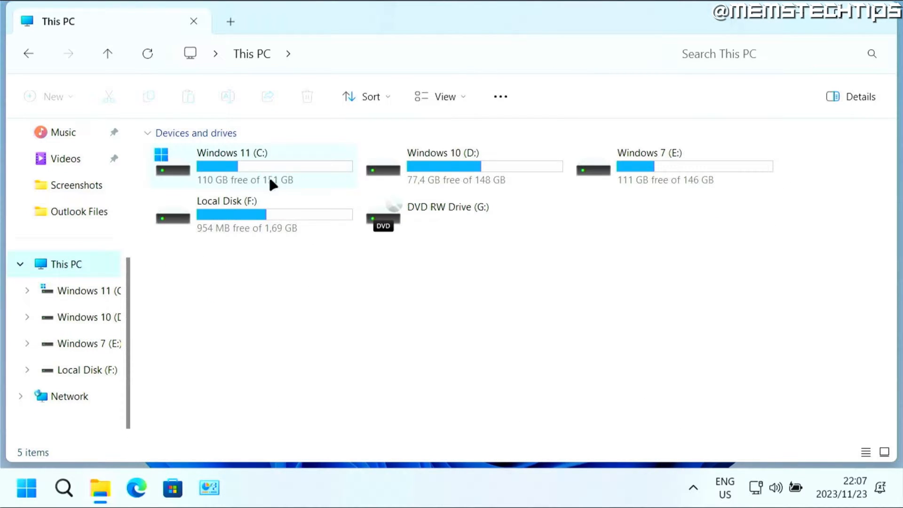
double_click(233, 166)
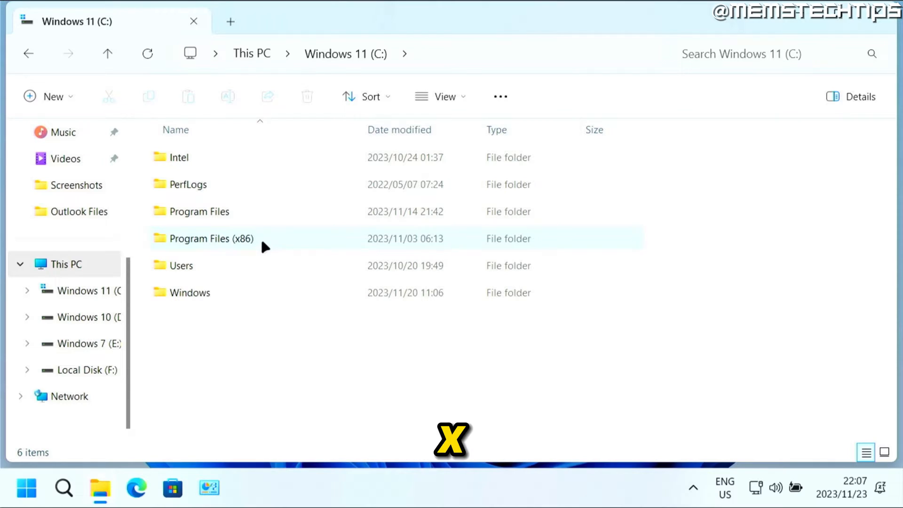
double_click(212, 238)
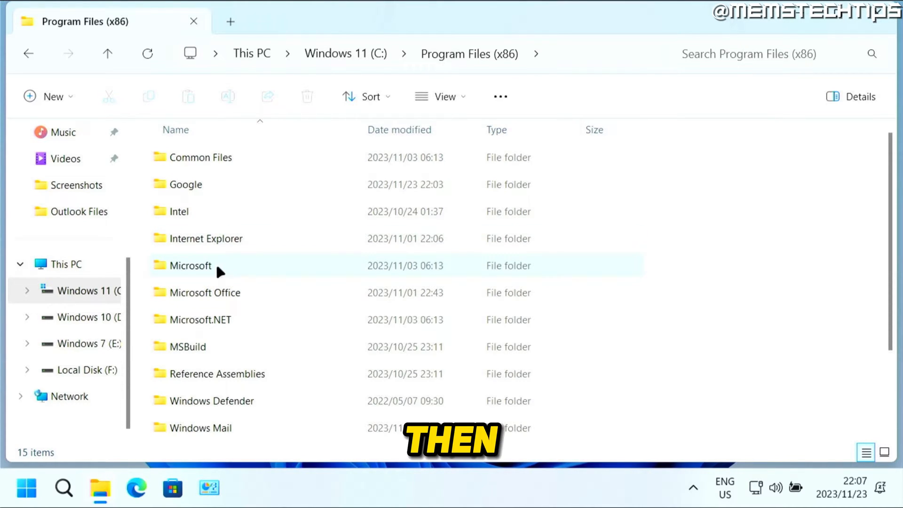
Continue into Microsoft > Edge > Application and select the msedge application file
double_click(191, 265)
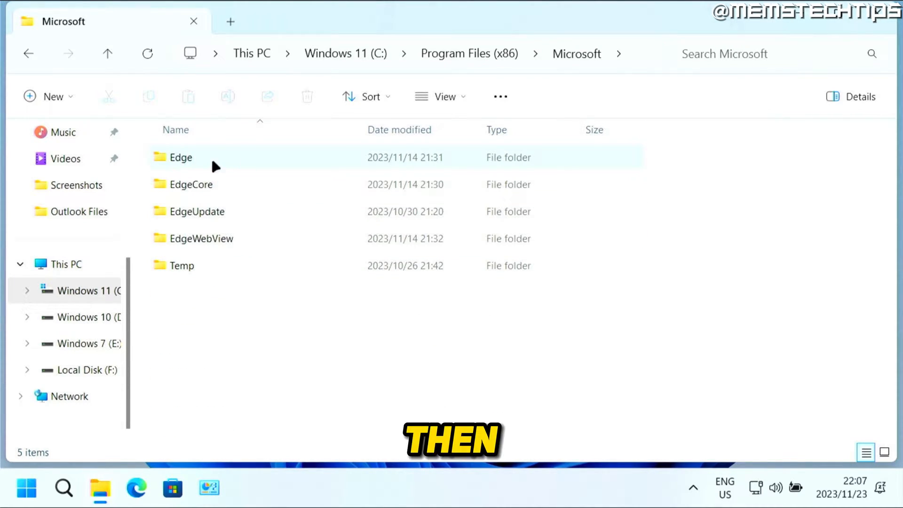
double_click(181, 158)
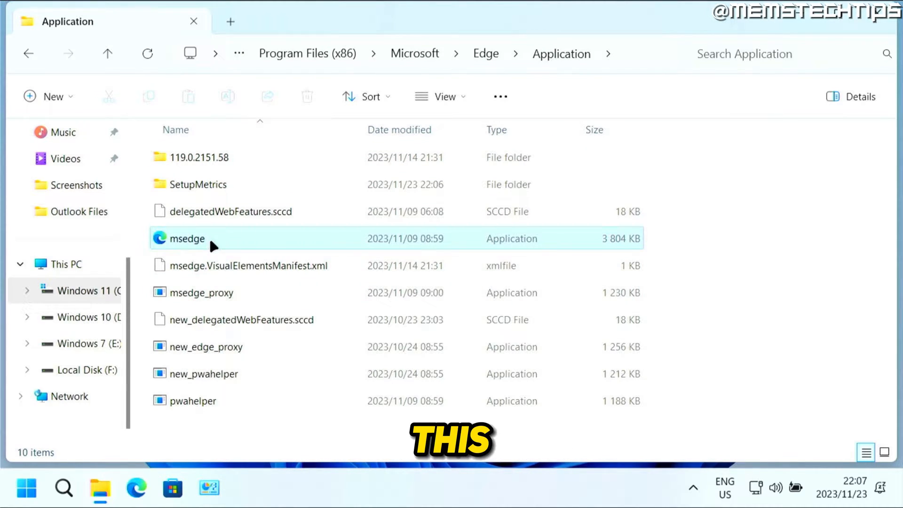
left_click(186, 238)
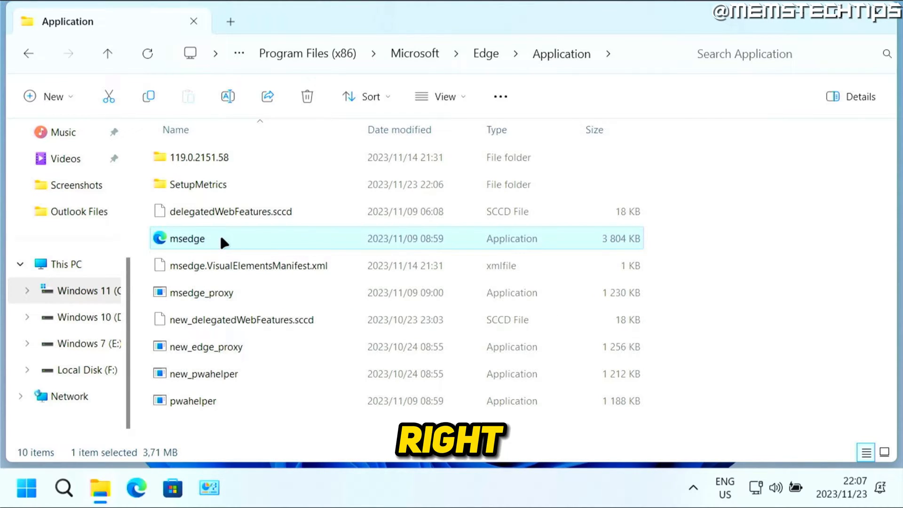
Send msedge to the desktop as a shortcut via Show more options > Send to
right_click(187, 238)
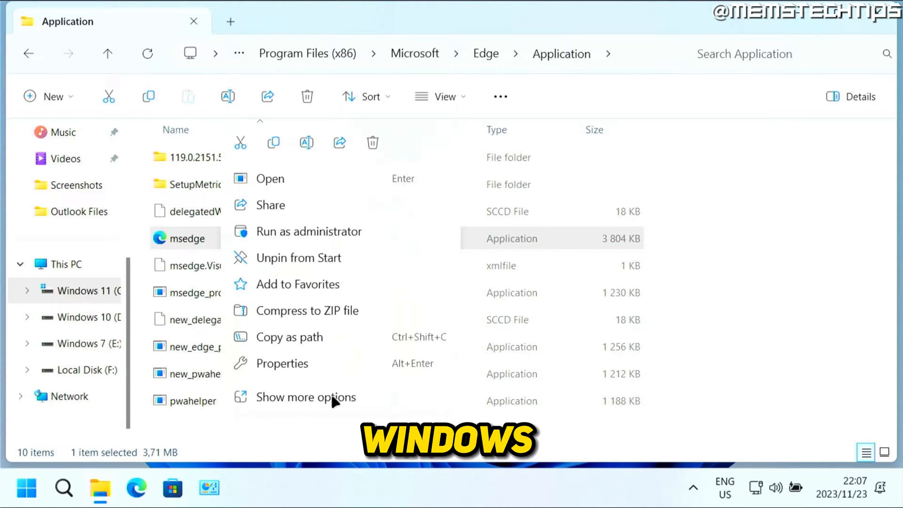
left_click(305, 397)
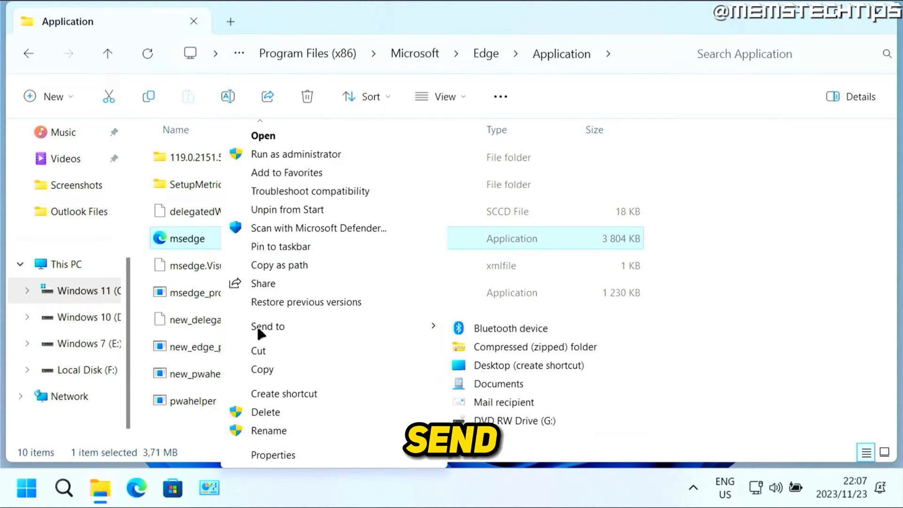
mouse_move(502, 373)
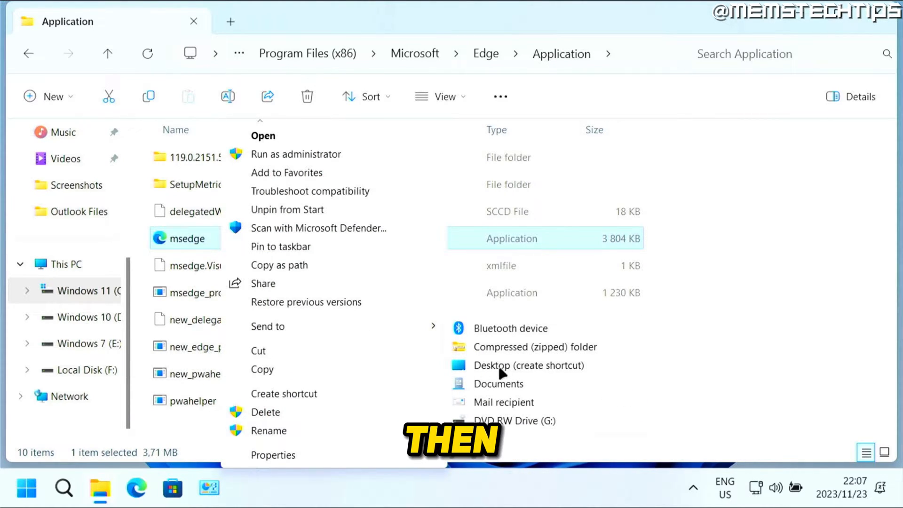
left_click(528, 365)
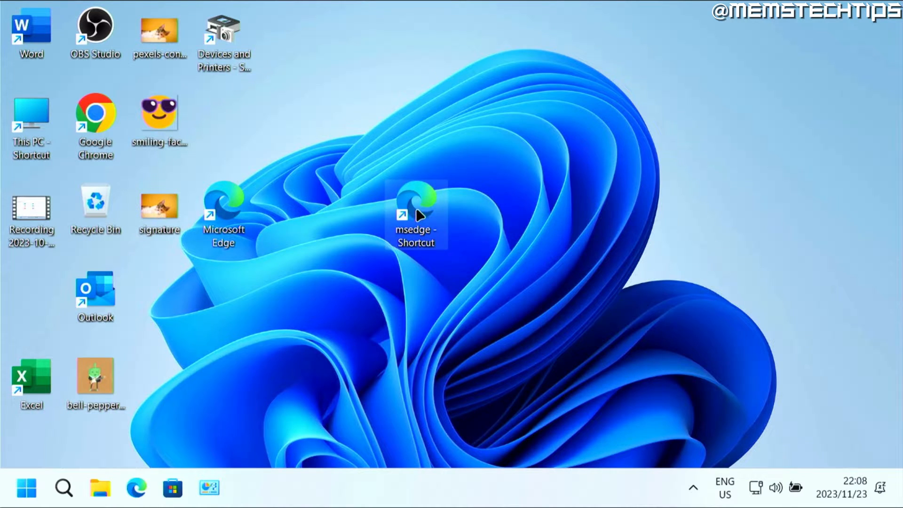
mouse_move(416, 204)
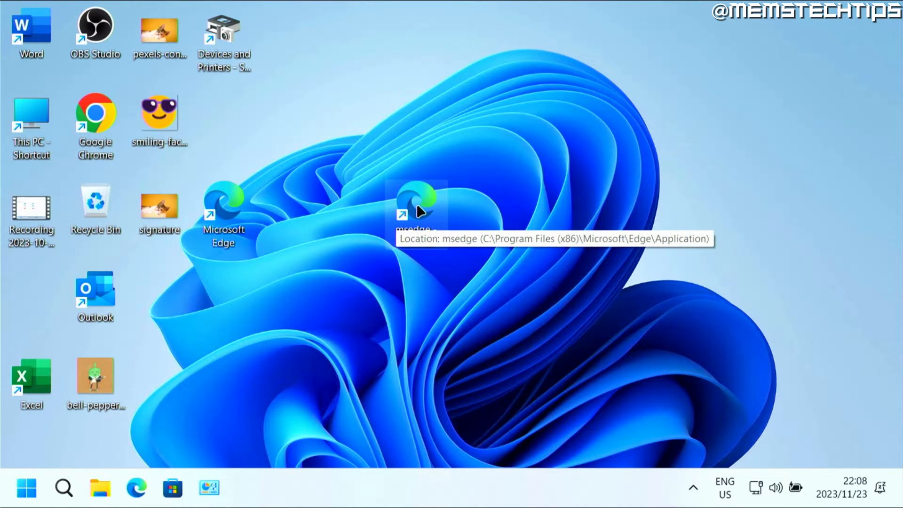
Bring up the Properties window of the desktop msedge - Shortcut
right_click(415, 207)
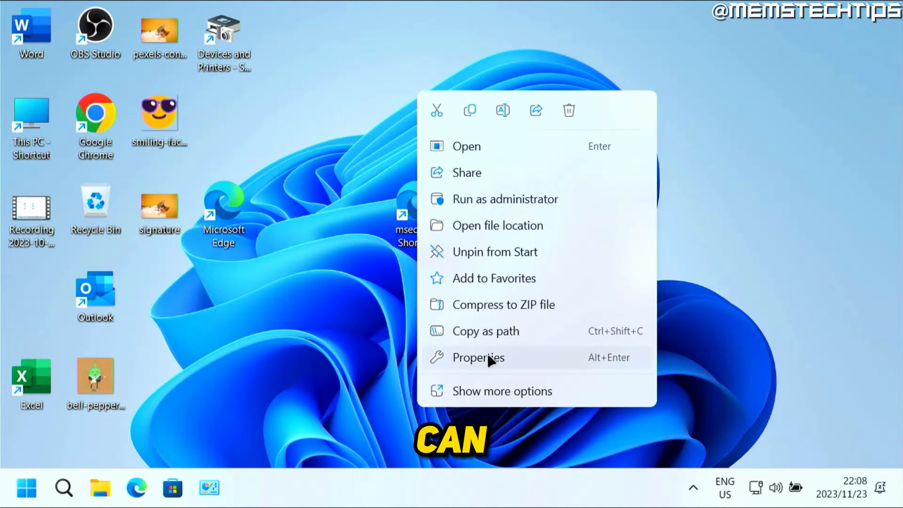
left_click(478, 358)
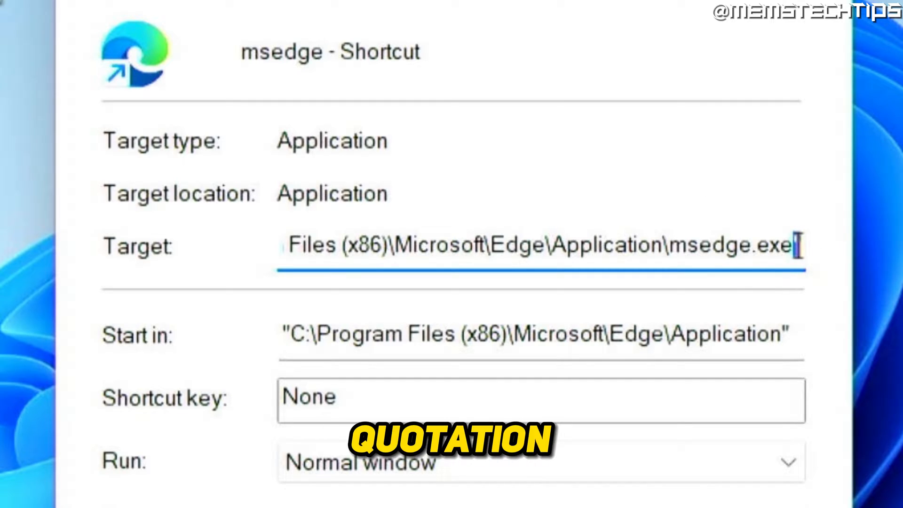
Quote the msedge.exe Target path, append -inprivate, and apply the change
type("\" -inprivate")
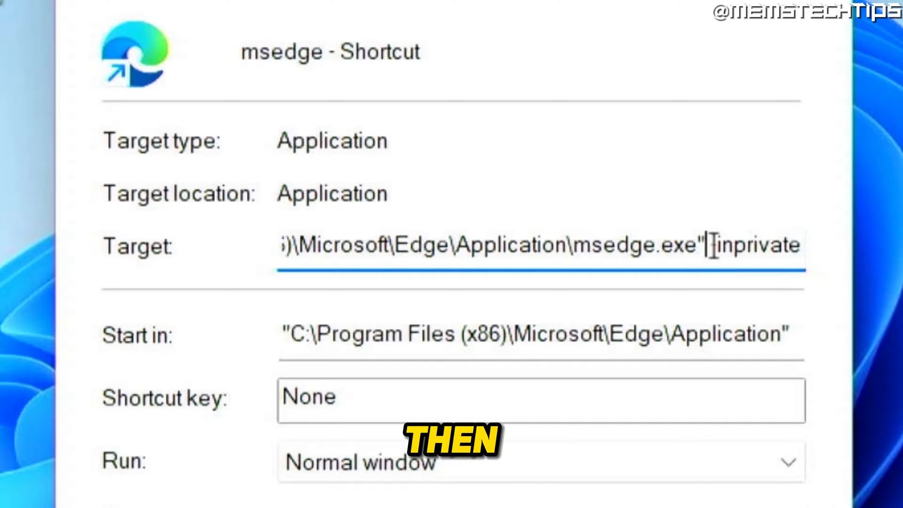
double_click(757, 245)
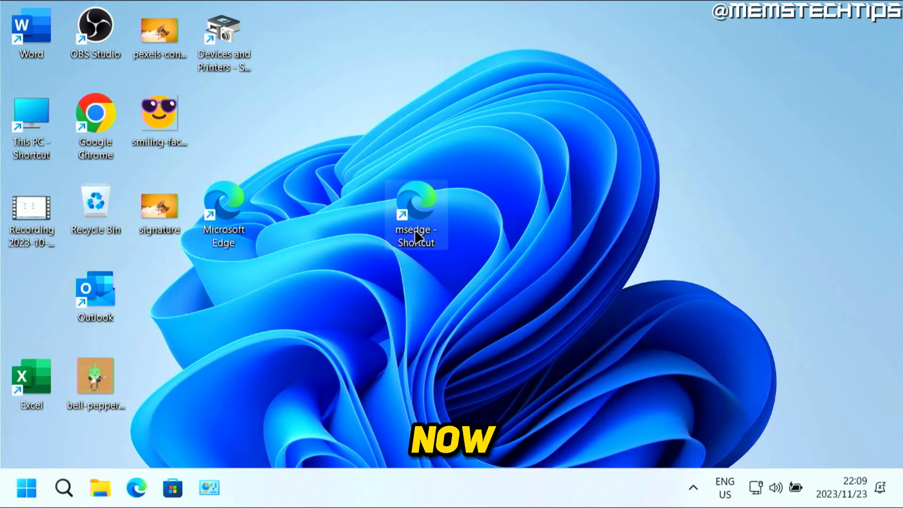
mouse_move(420, 210)
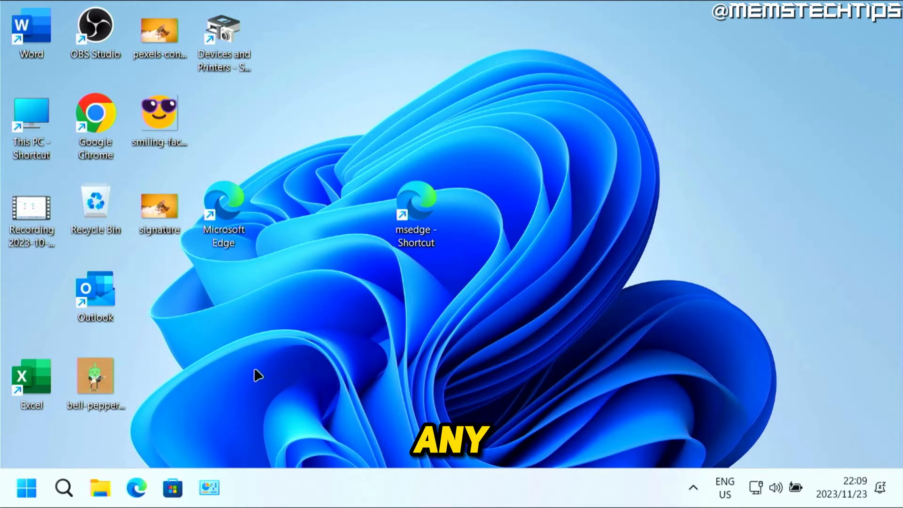
mouse_move(136, 488)
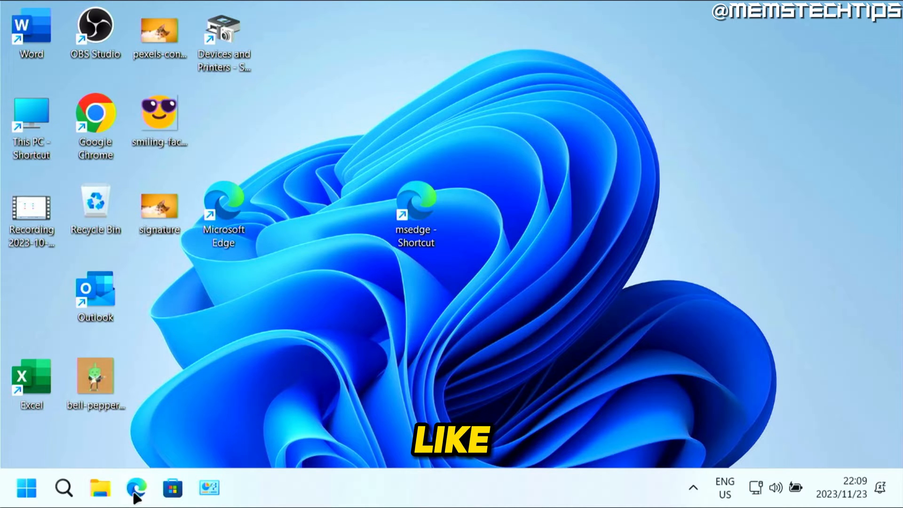
left_click(136, 488)
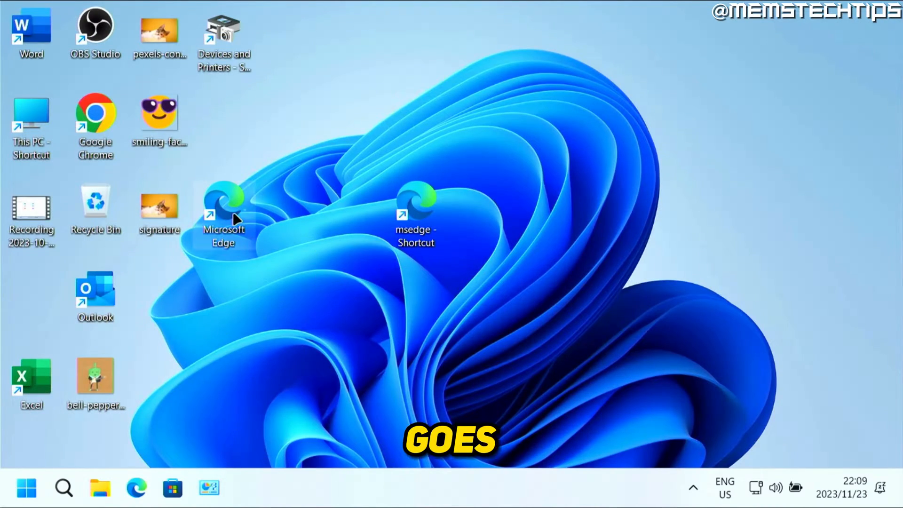
double_click(224, 207)
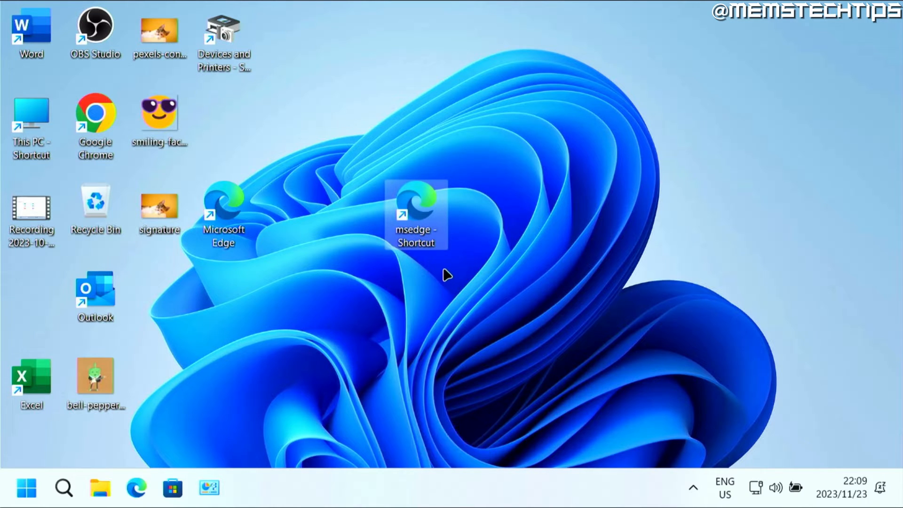
Start renaming msedge - Shortcut to 'InPrivate - Shortcut' from its context menu
right_click(416, 214)
type("InPrivat")
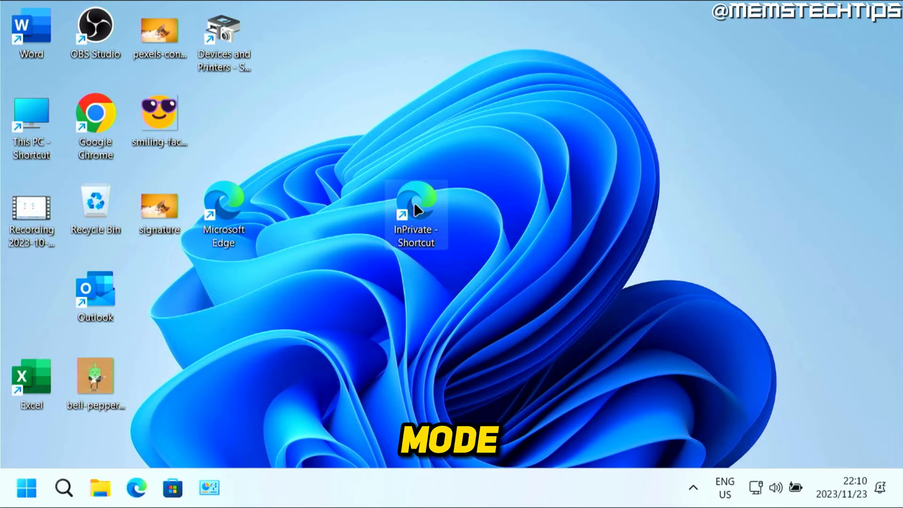
Launch Edge on a New InPrivate tab from the InPrivate - Shortcut icon
double_click(415, 207)
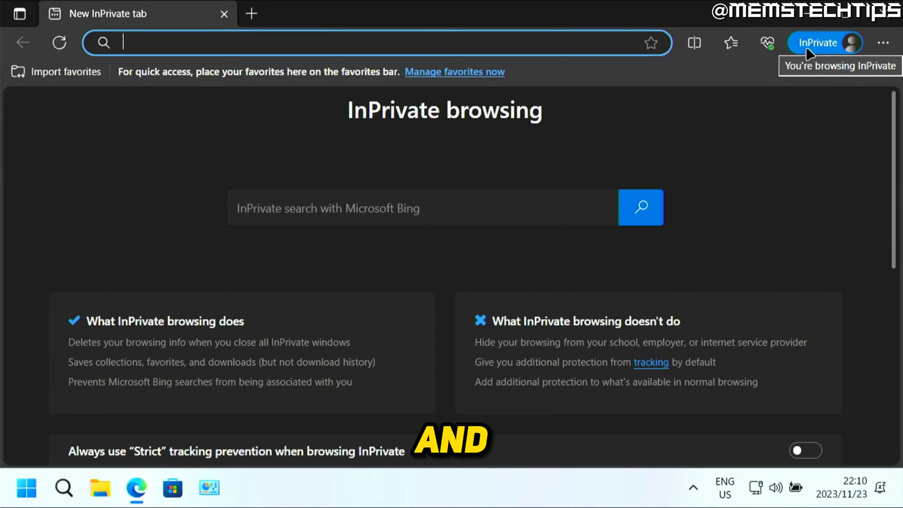
mouse_move(841, 65)
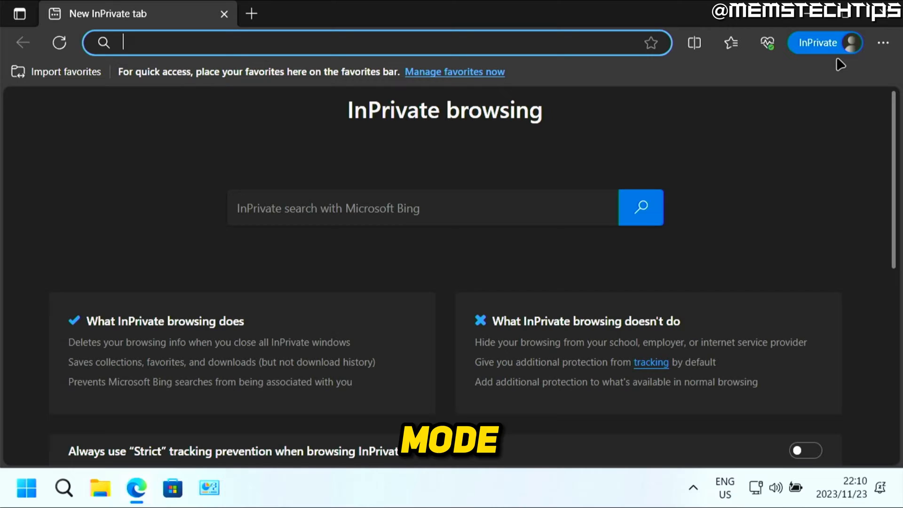